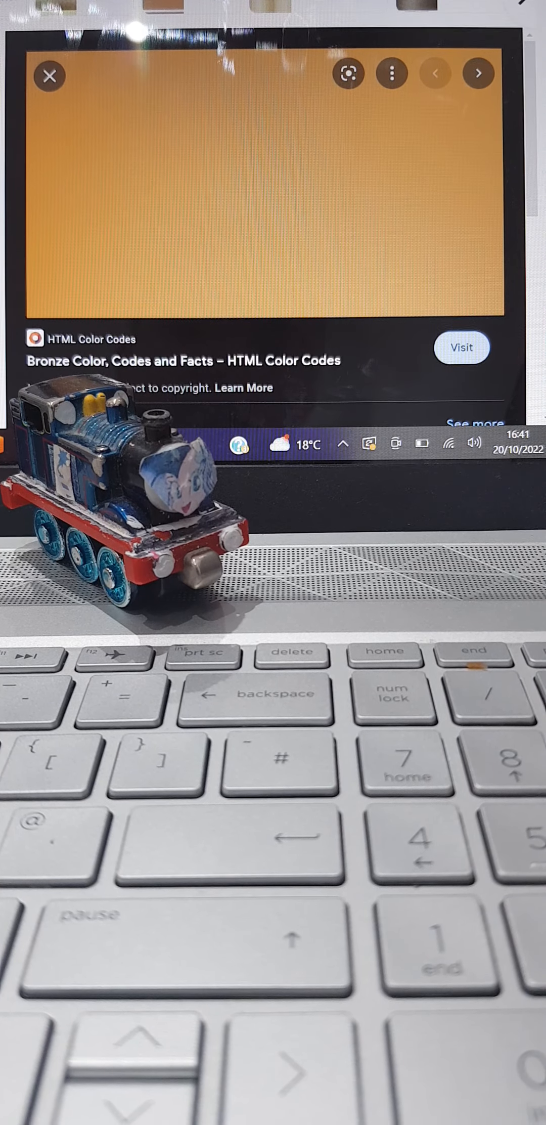
Step: View the large preview of the broad autumn tree photo in place of the bronze swatch
click(478, 74)
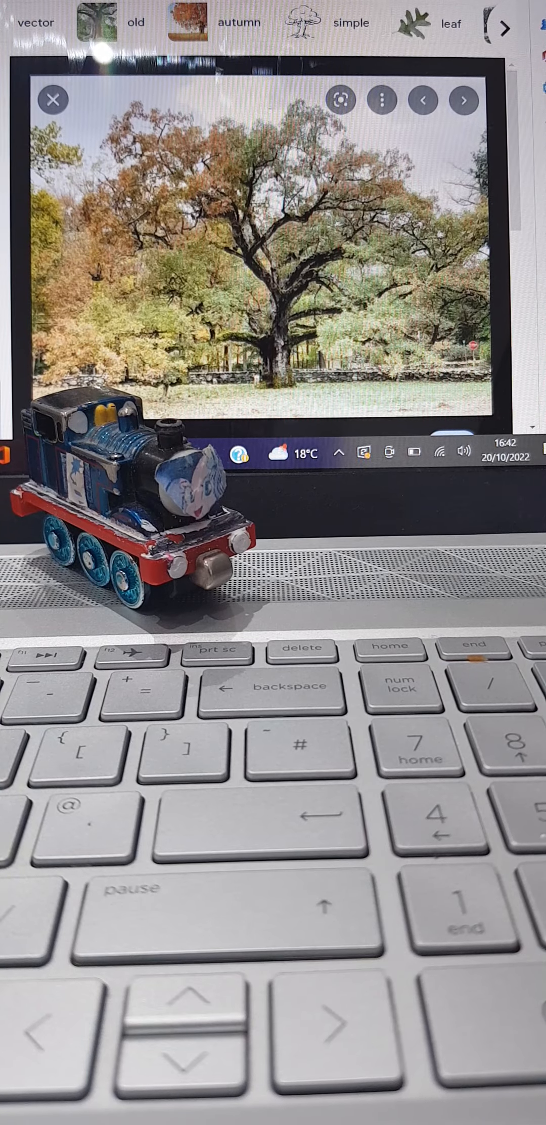